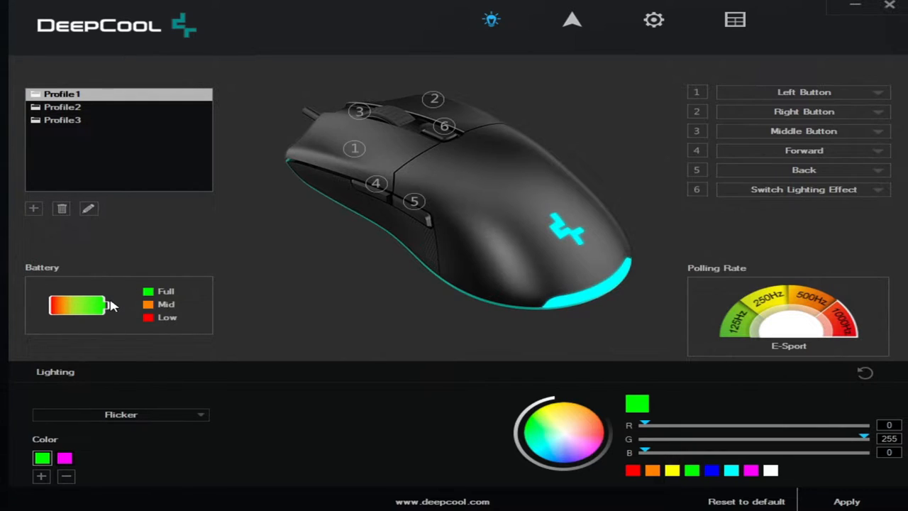
Preview a different effect and None, then set the lighting effect to Mono Color
left_click(120, 414)
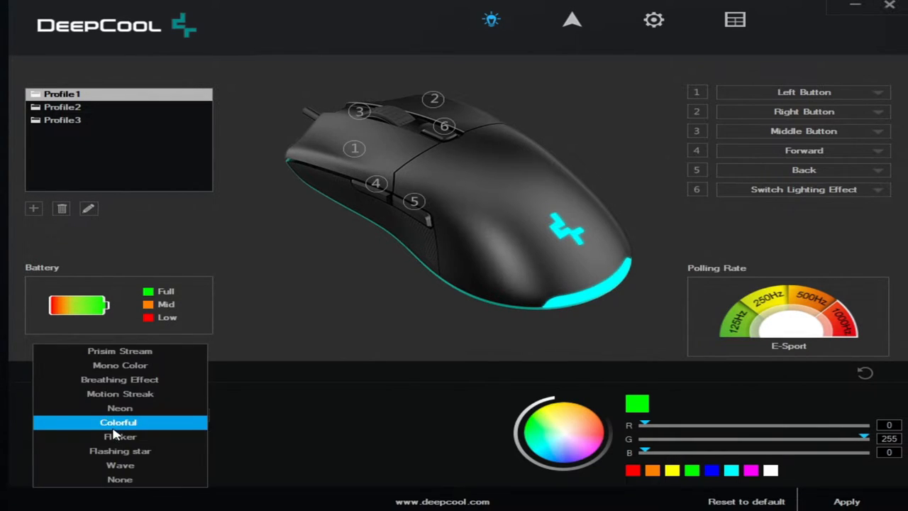
left_click(119, 409)
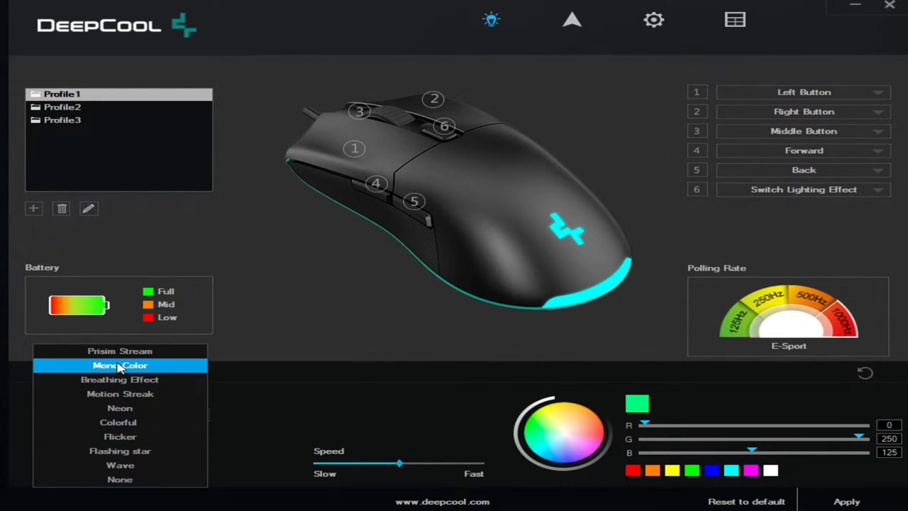
left_click(119, 466)
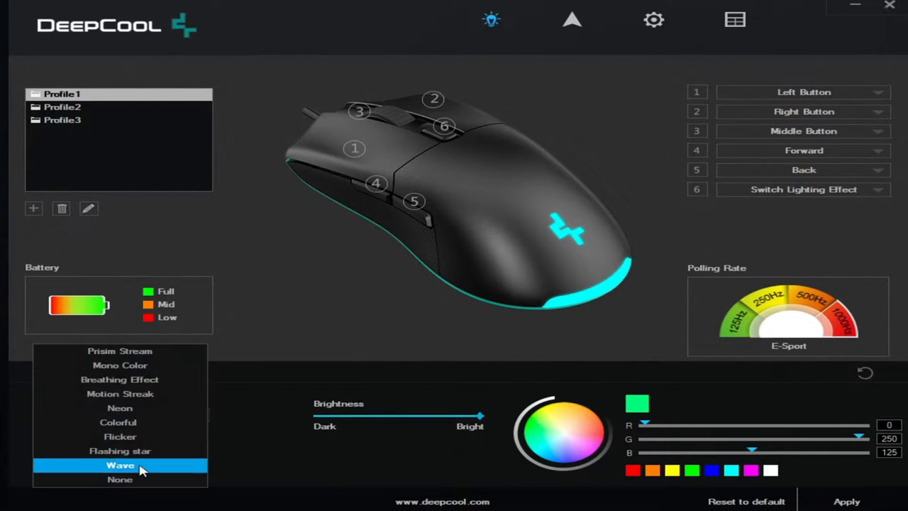
left_click(119, 479)
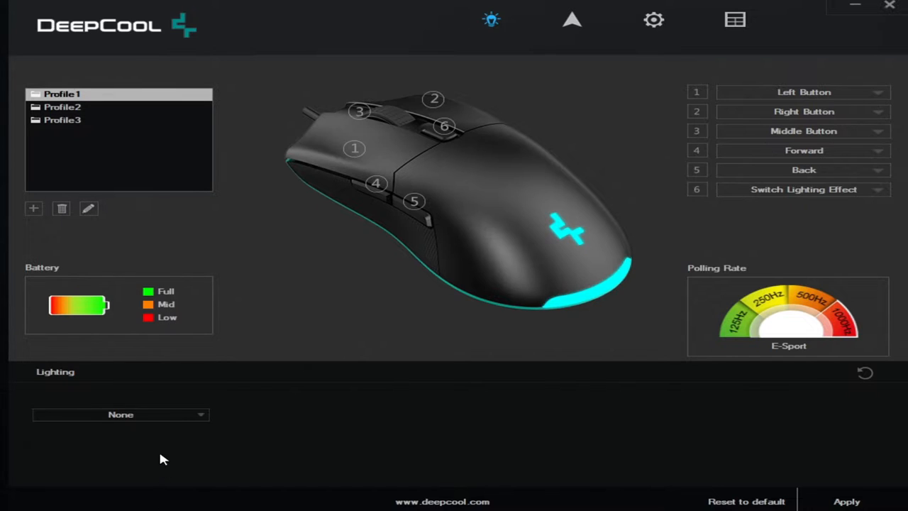
left_click(121, 414)
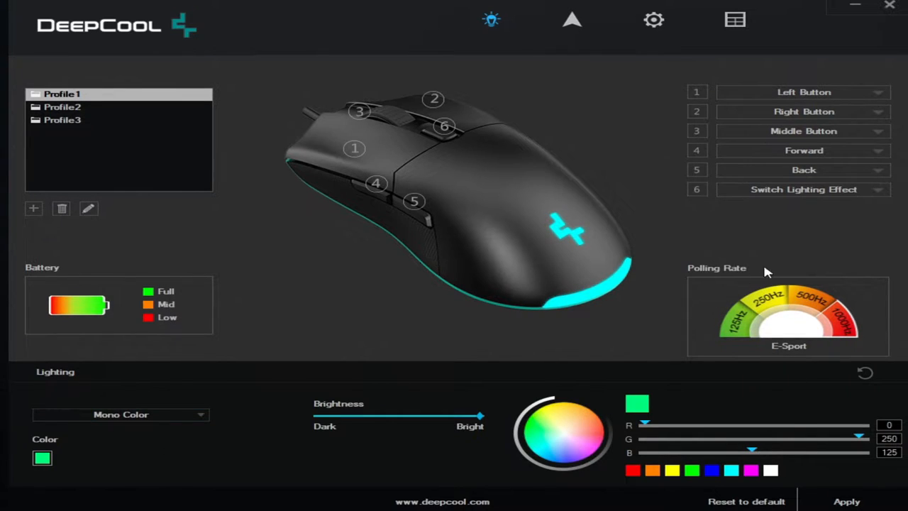
mouse_move(838, 355)
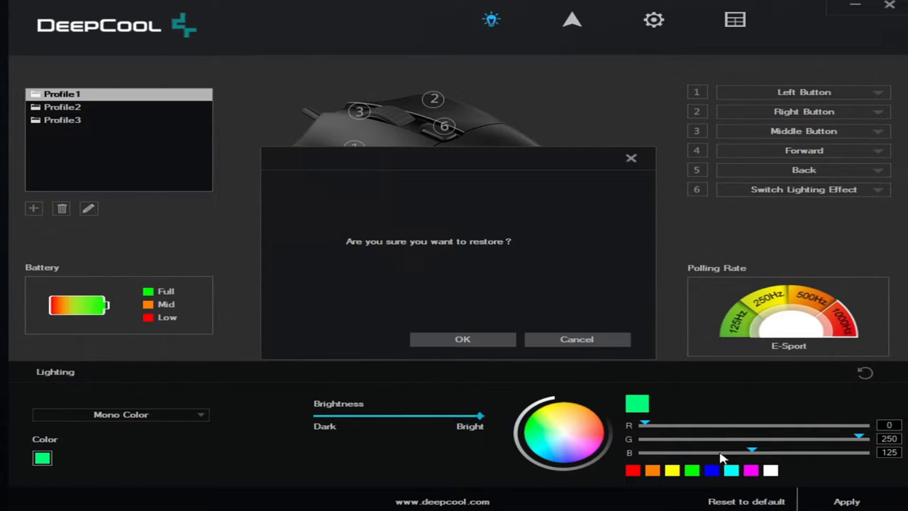
left_click(462, 339)
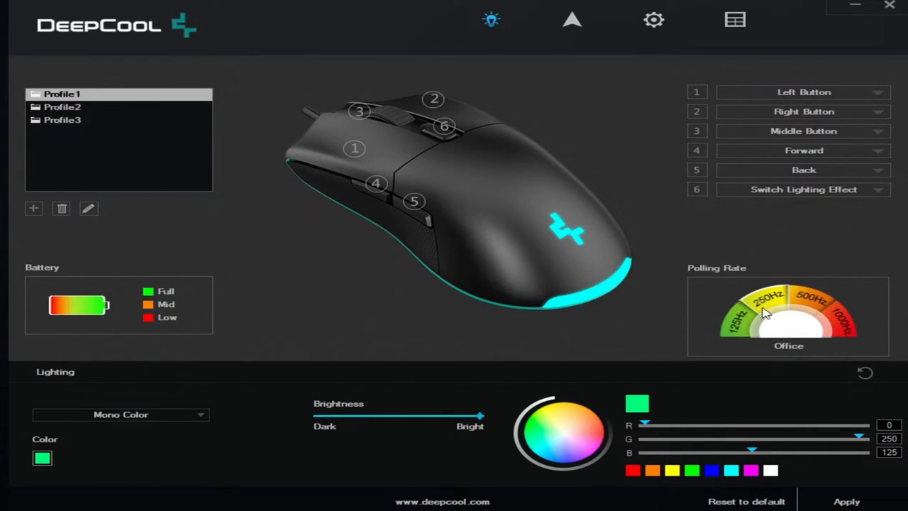
left_click(837, 324)
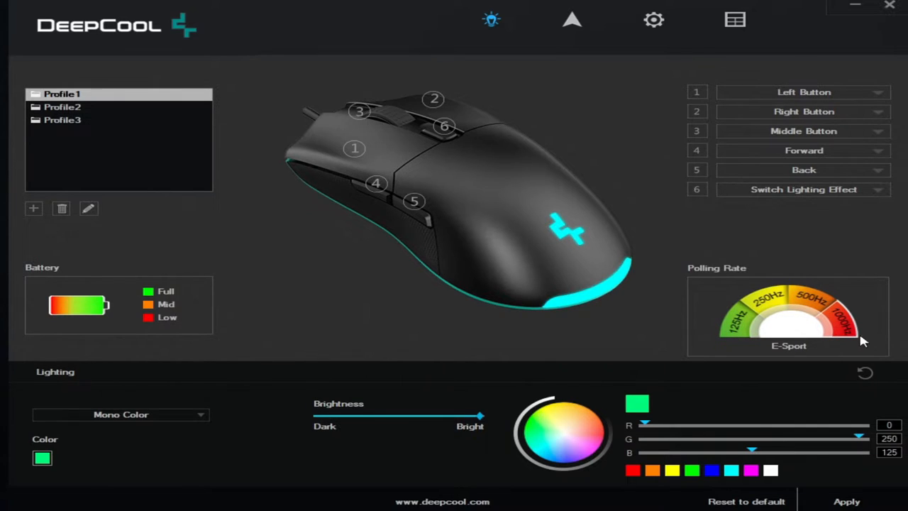
mouse_move(791, 374)
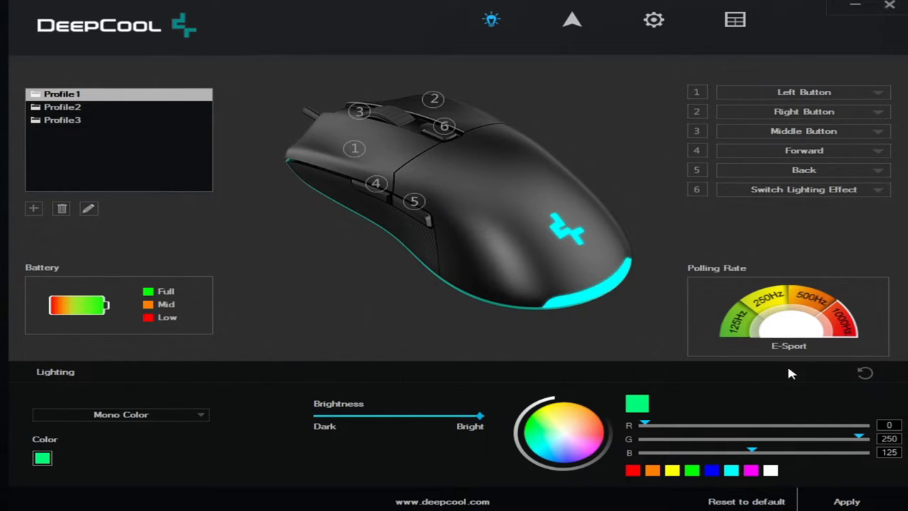
mouse_move(780, 366)
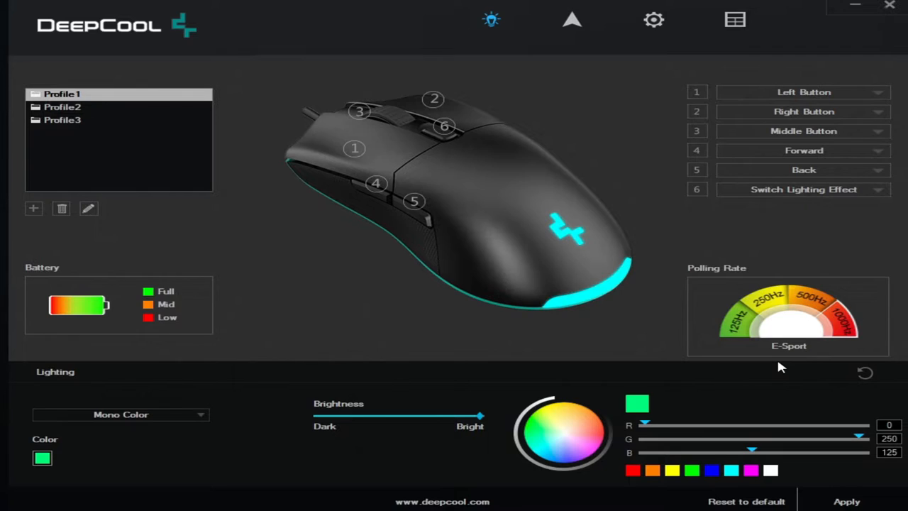
left_click(572, 19)
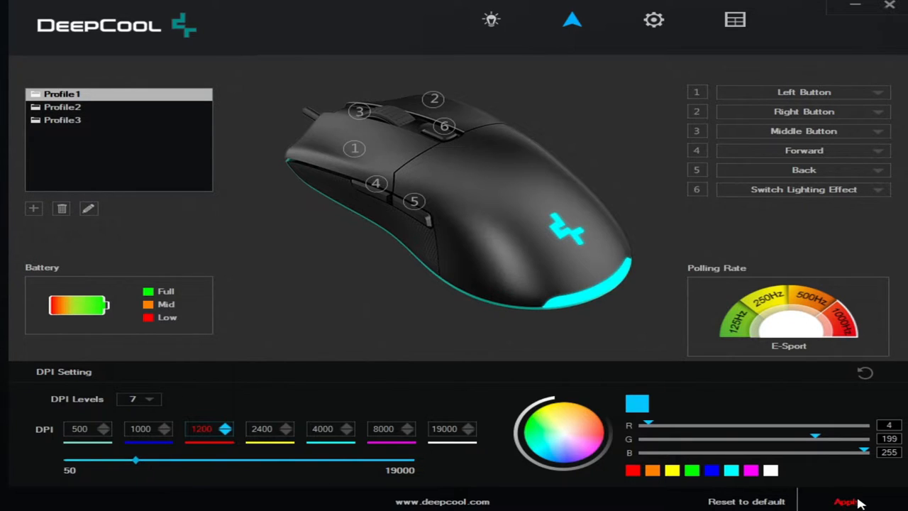
Apply the 1200 DPI stage settings and move on to the Mouse Parameters page
left_click(849, 501)
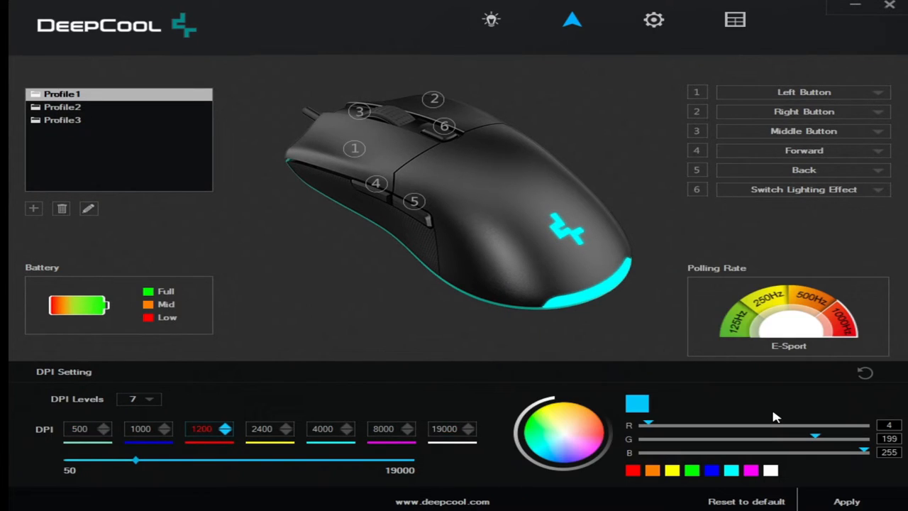
left_click(652, 20)
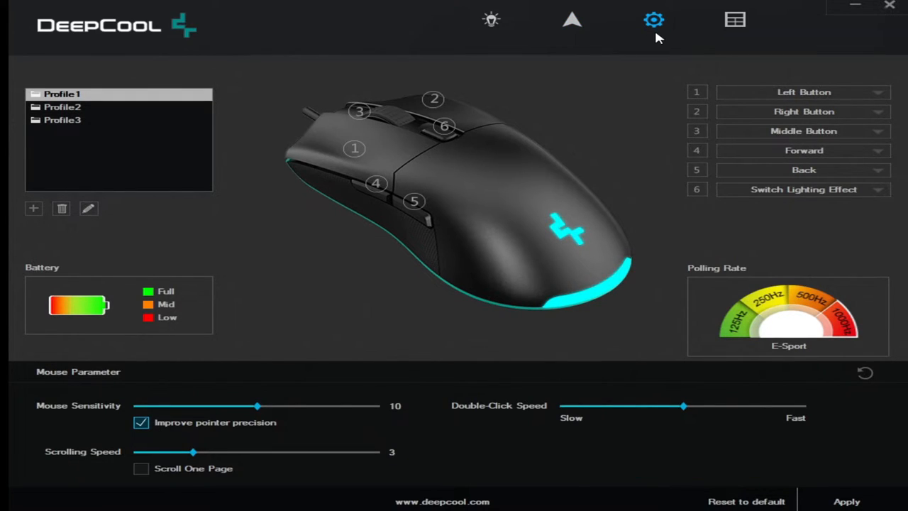
mouse_move(286, 423)
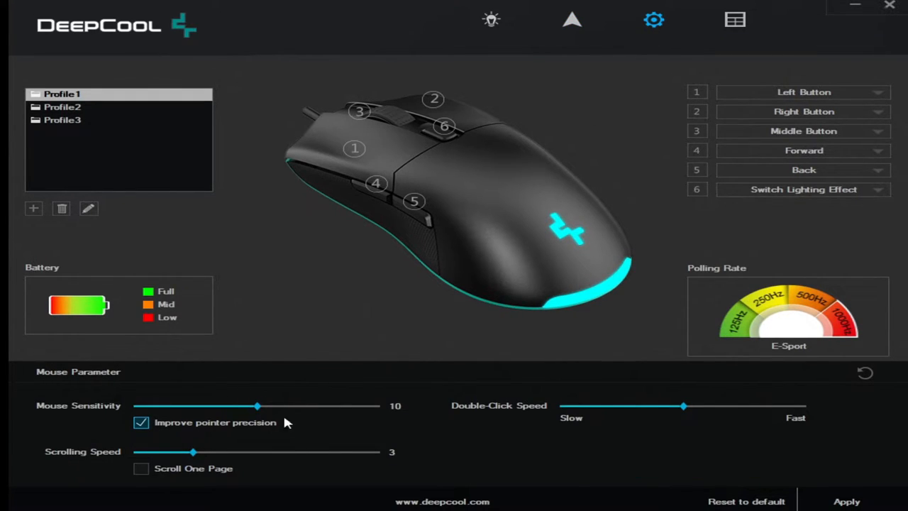
mouse_move(511, 440)
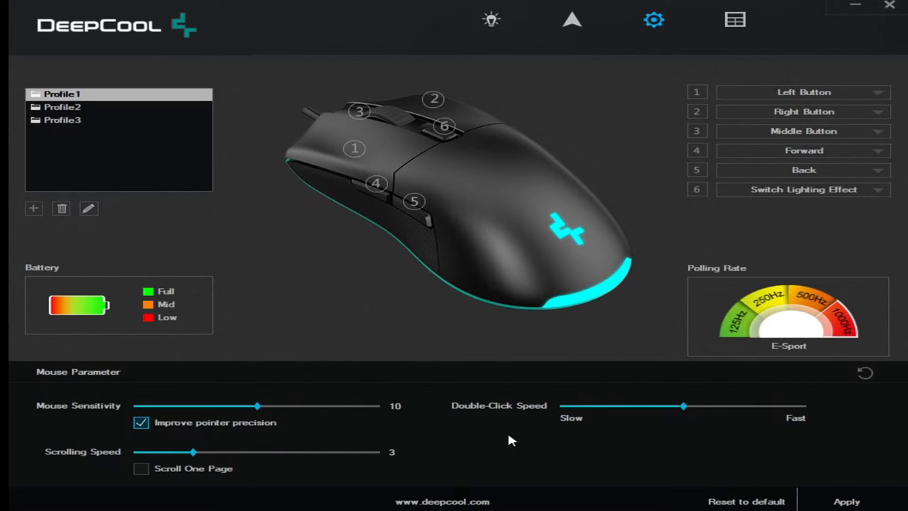
mouse_move(652, 263)
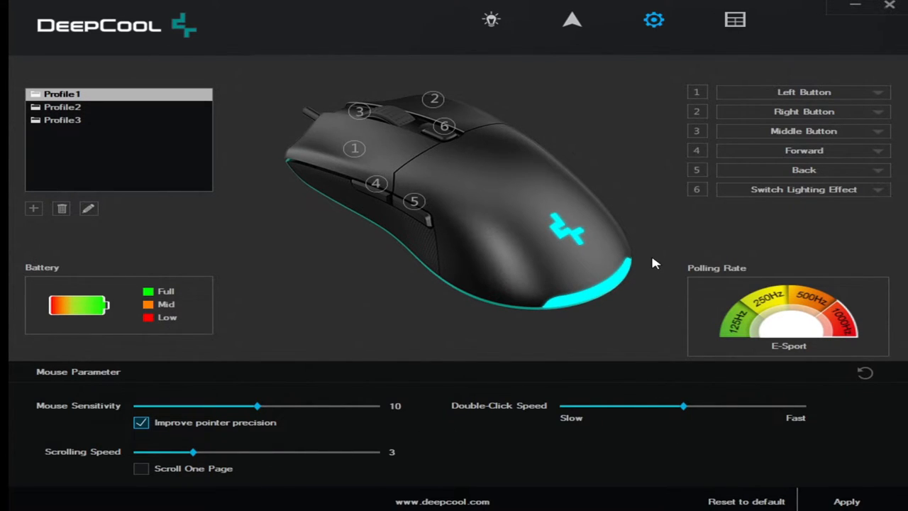
Leave the sensitivity parameters and bring up the empty macro editor page
left_click(735, 20)
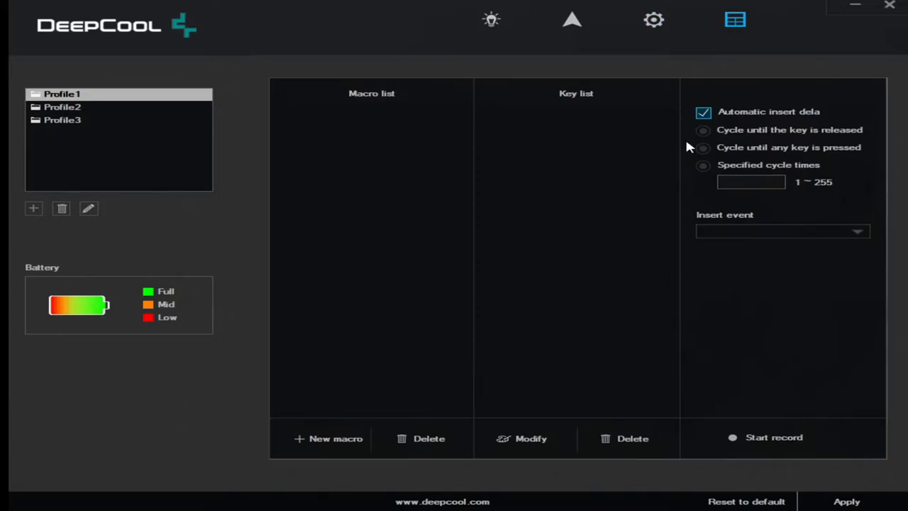